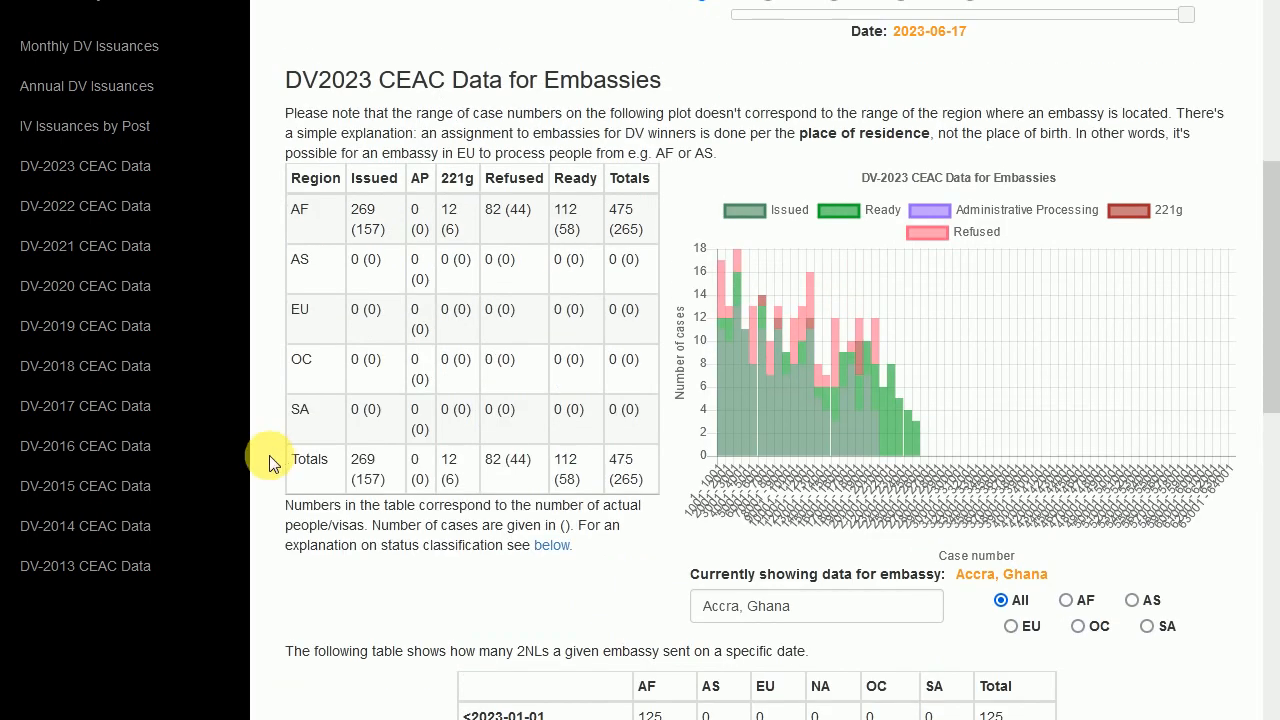
mouse_move(568, 352)
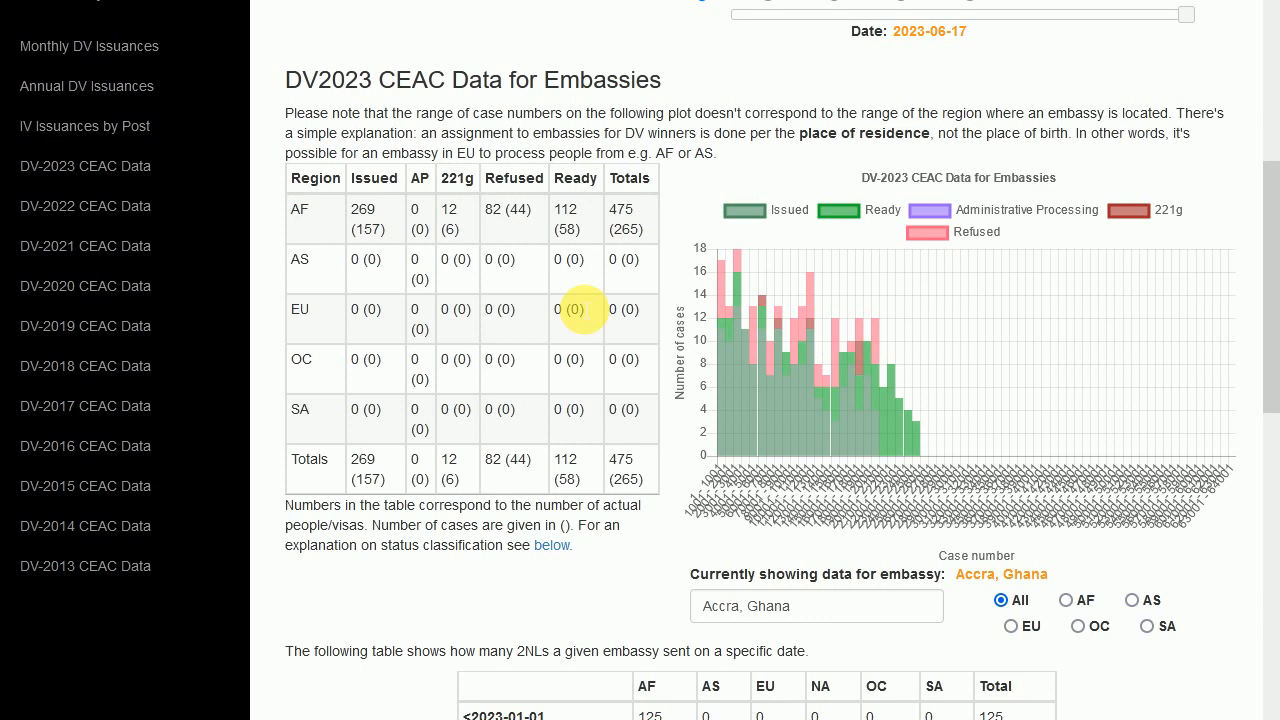
mouse_move(560, 622)
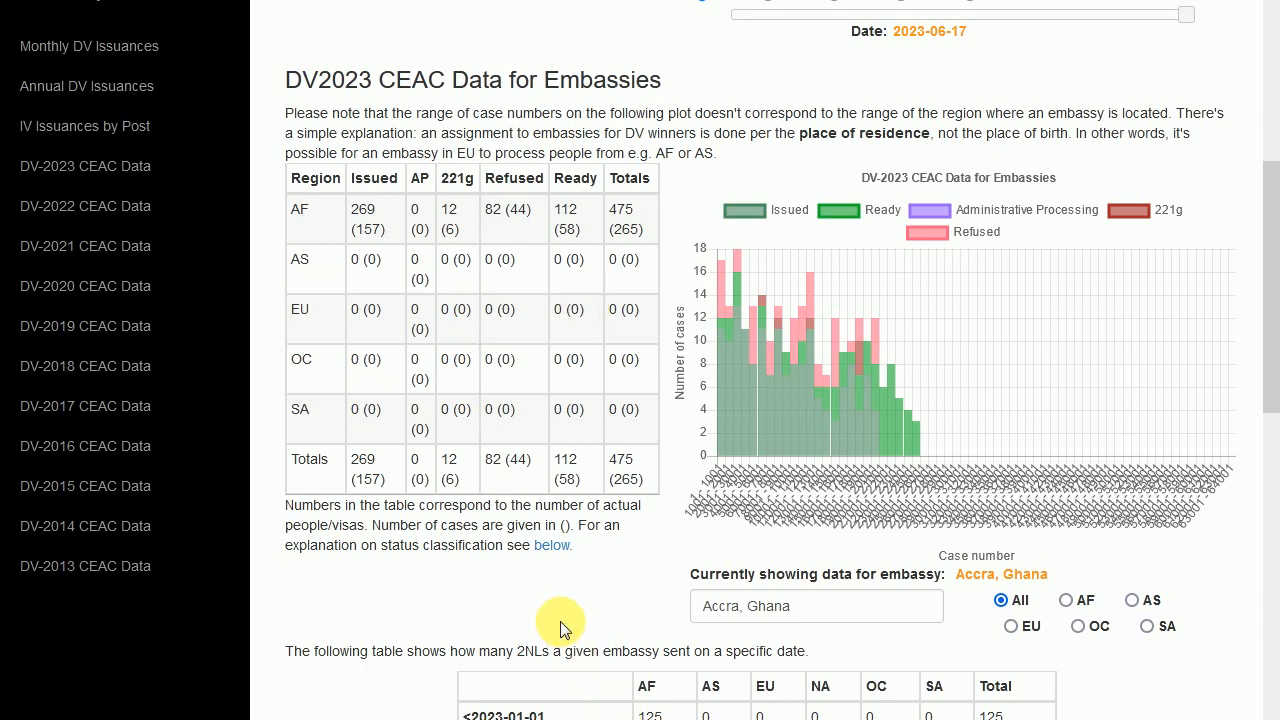
Magnify the Photoshop image listing the 50 called Accra, Ghana case numbers for reading.
scroll(down, 3)
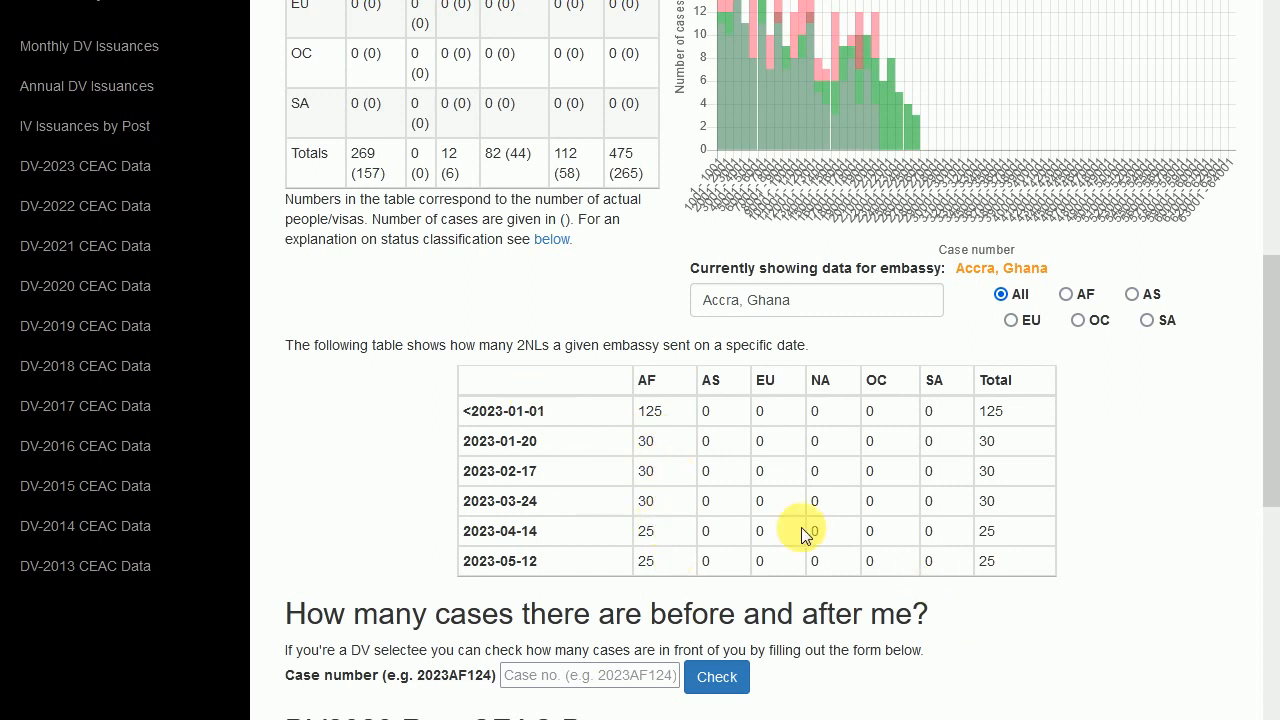
mouse_move(728, 476)
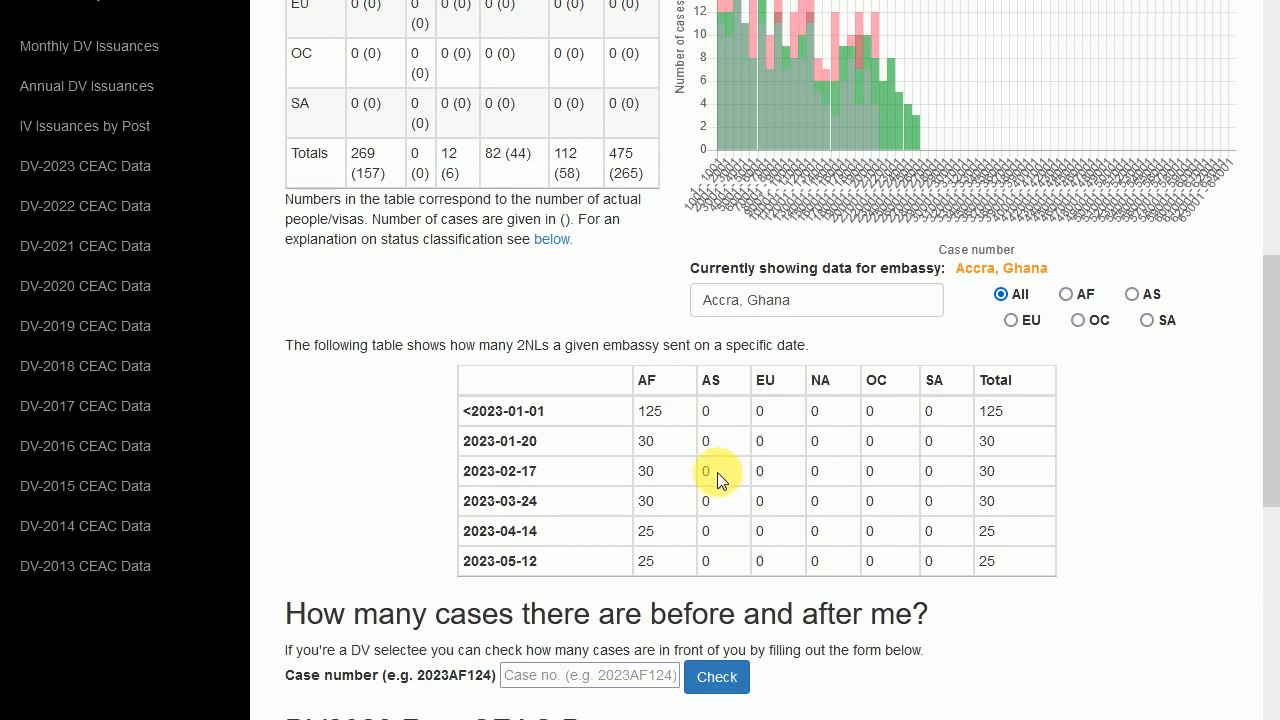
mouse_move(612, 438)
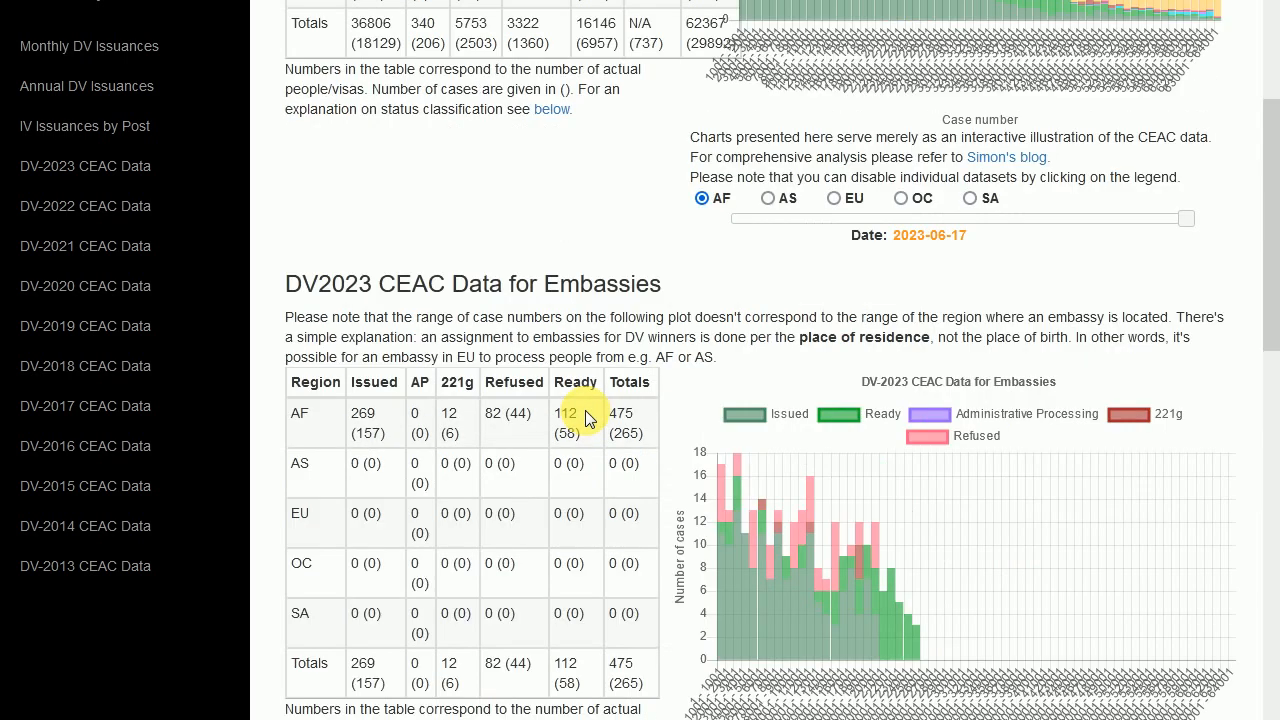
mouse_move(590, 312)
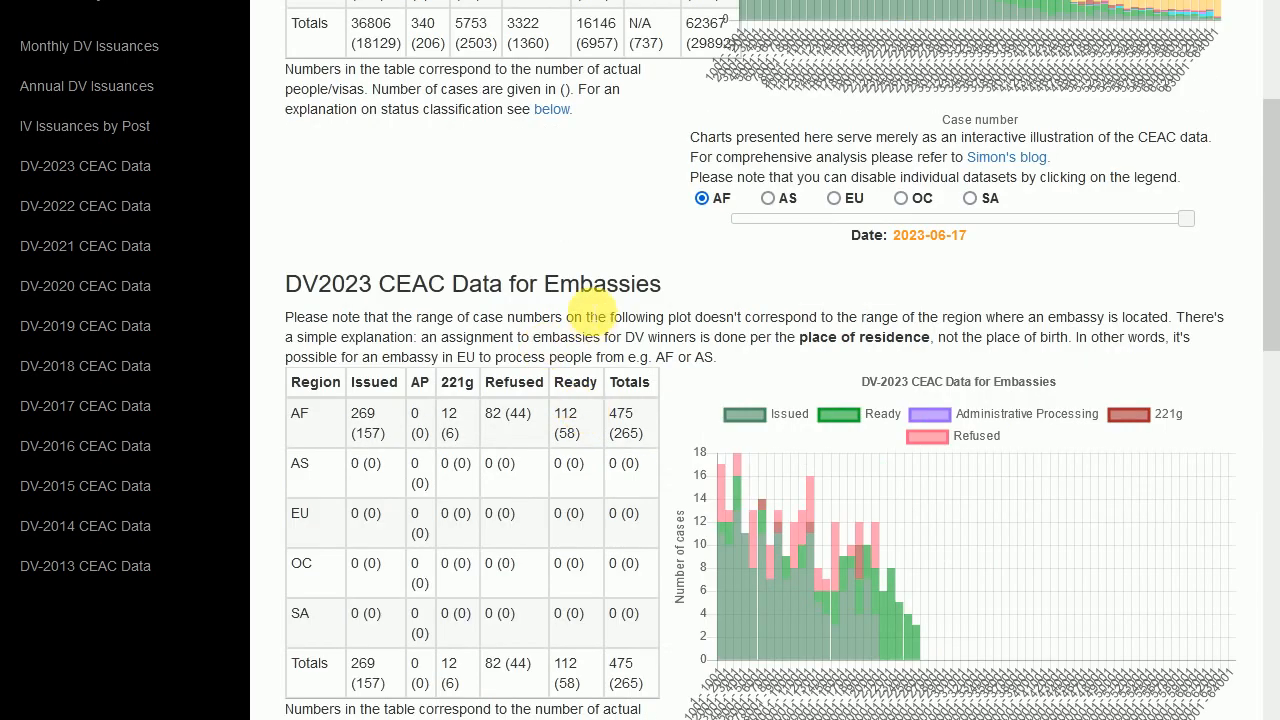
mouse_move(580, 308)
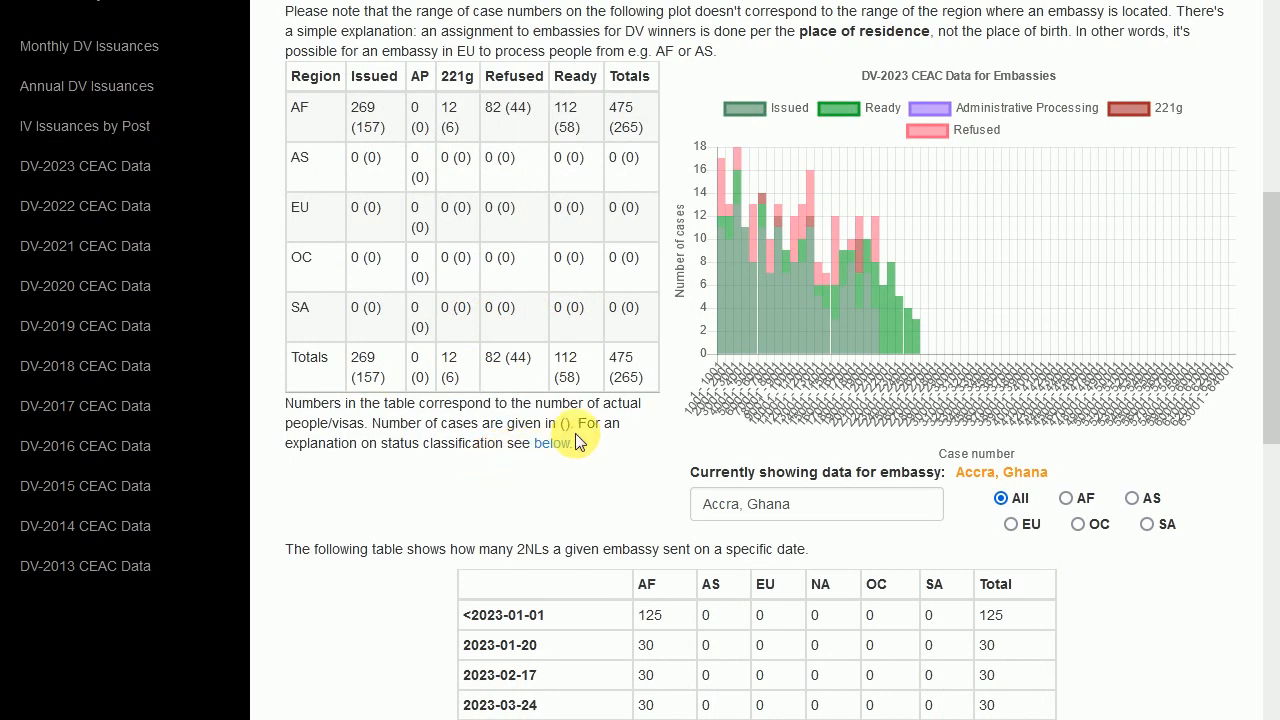
mouse_move(644, 448)
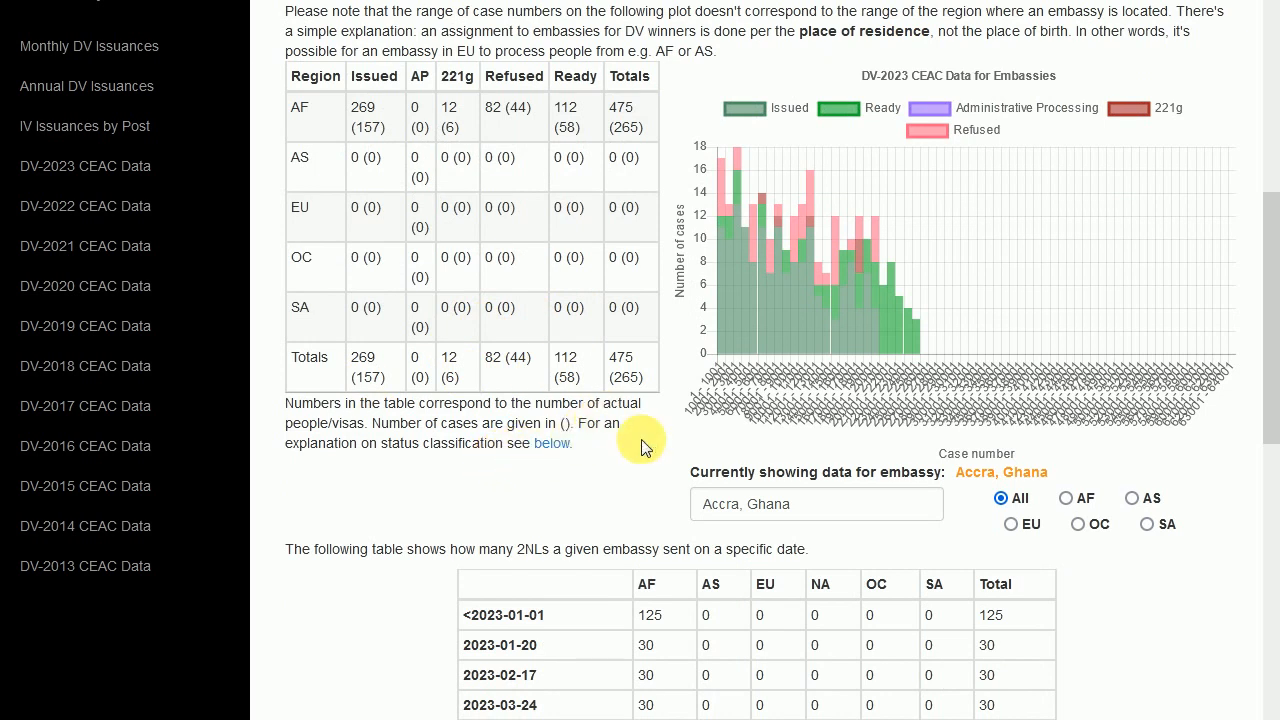
scroll(down, 3)
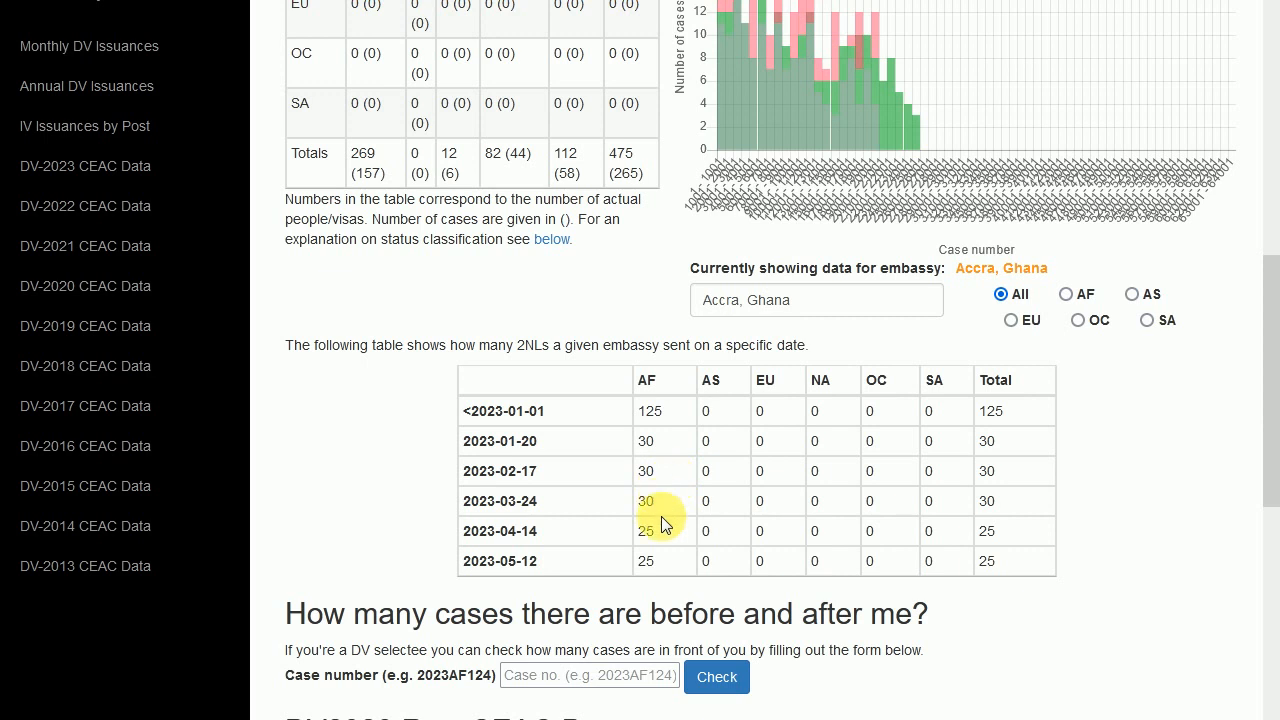
mouse_move(664, 552)
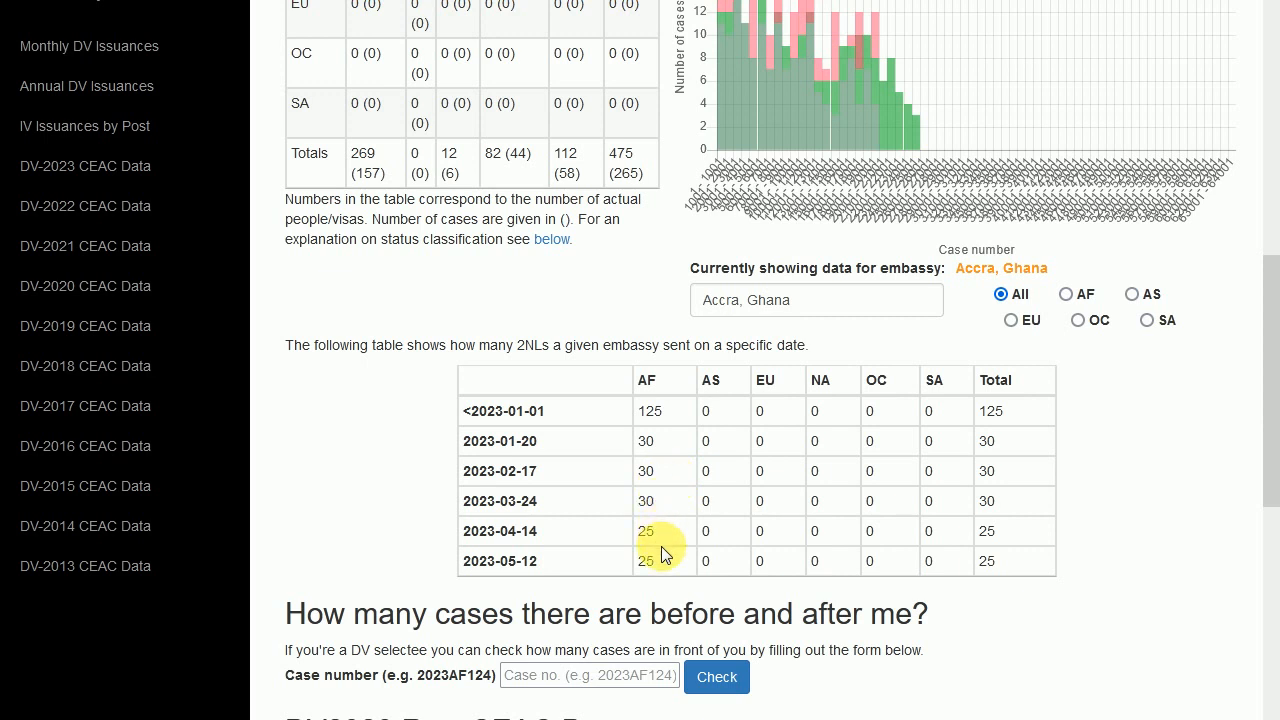
mouse_move(780, 700)
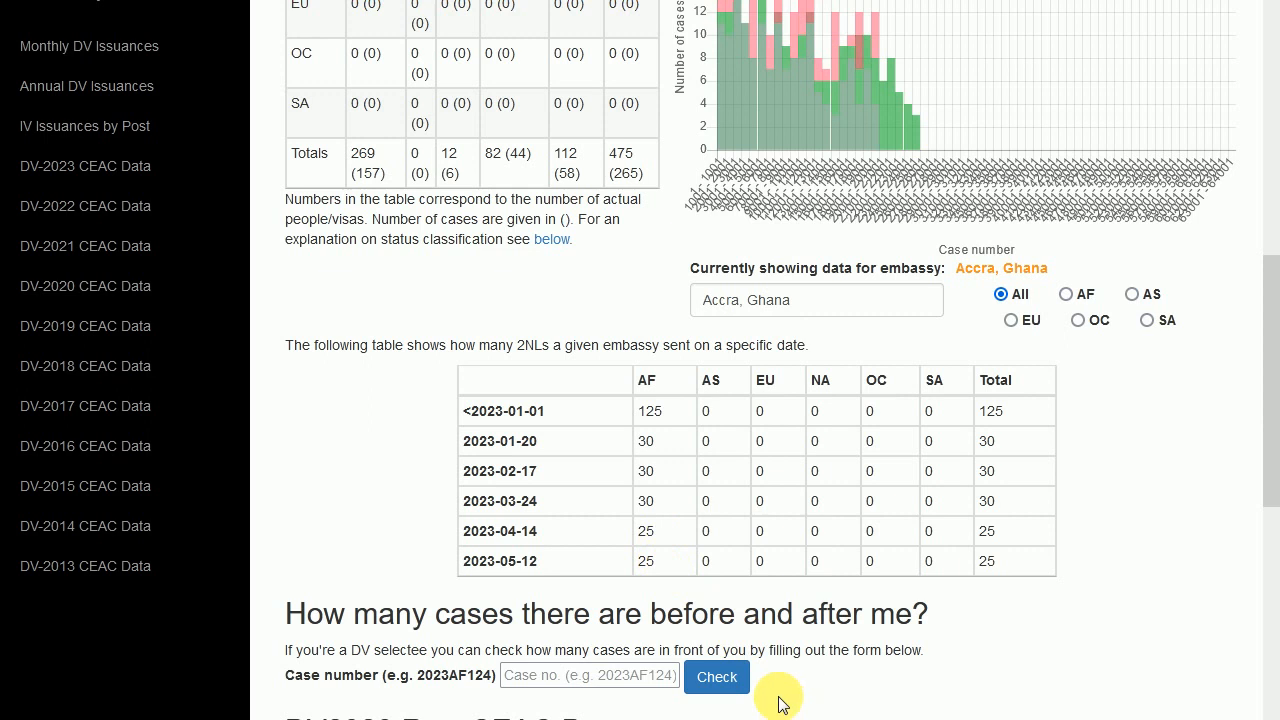
mouse_move(780, 696)
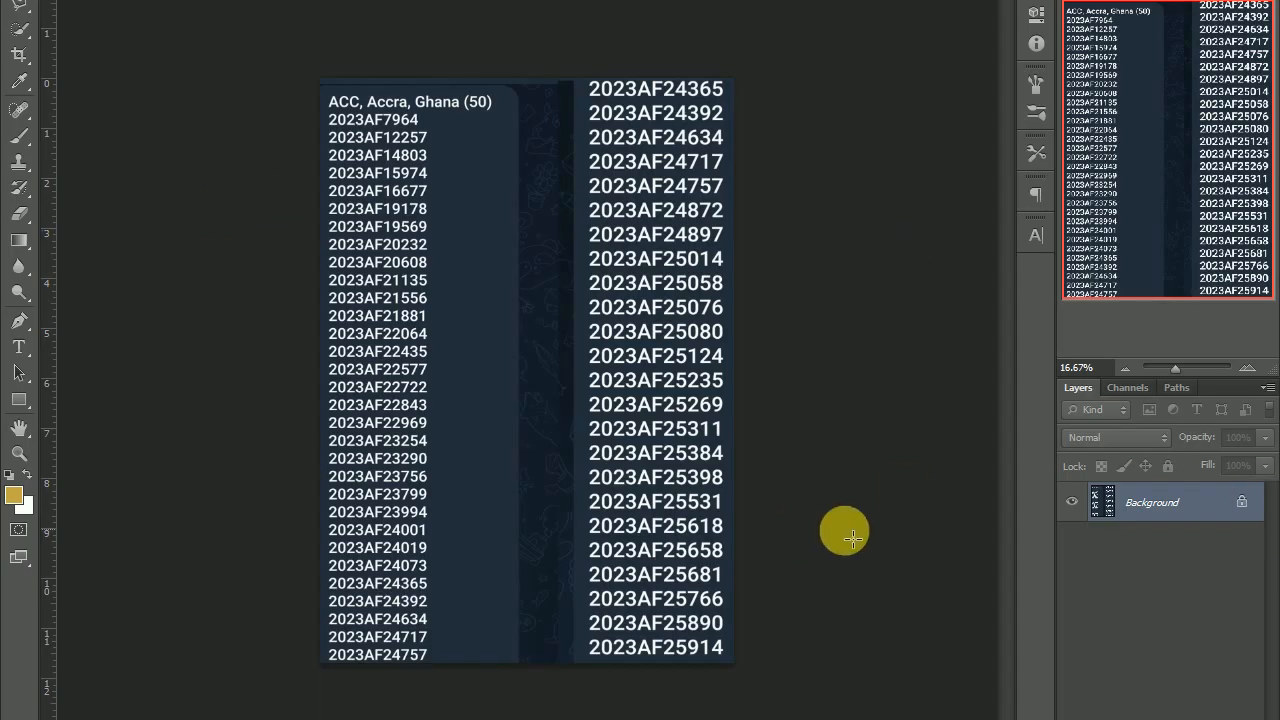
click(1248, 364)
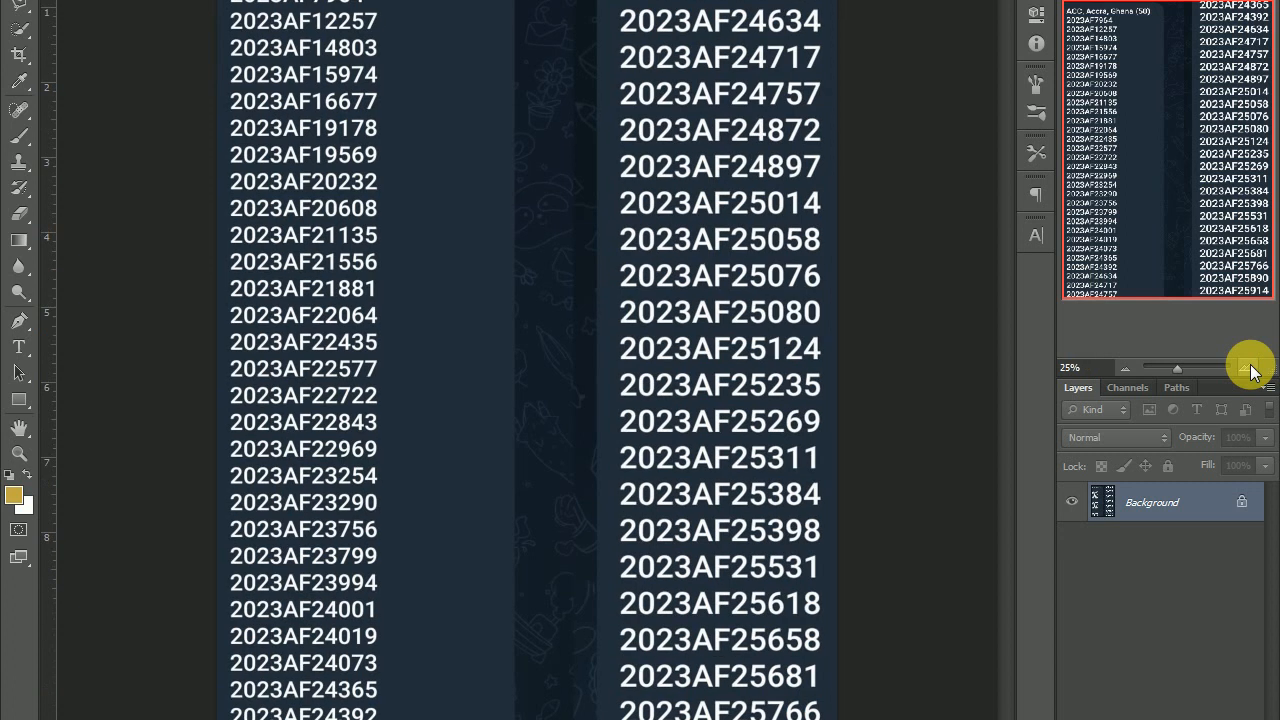
scroll(down, 3)
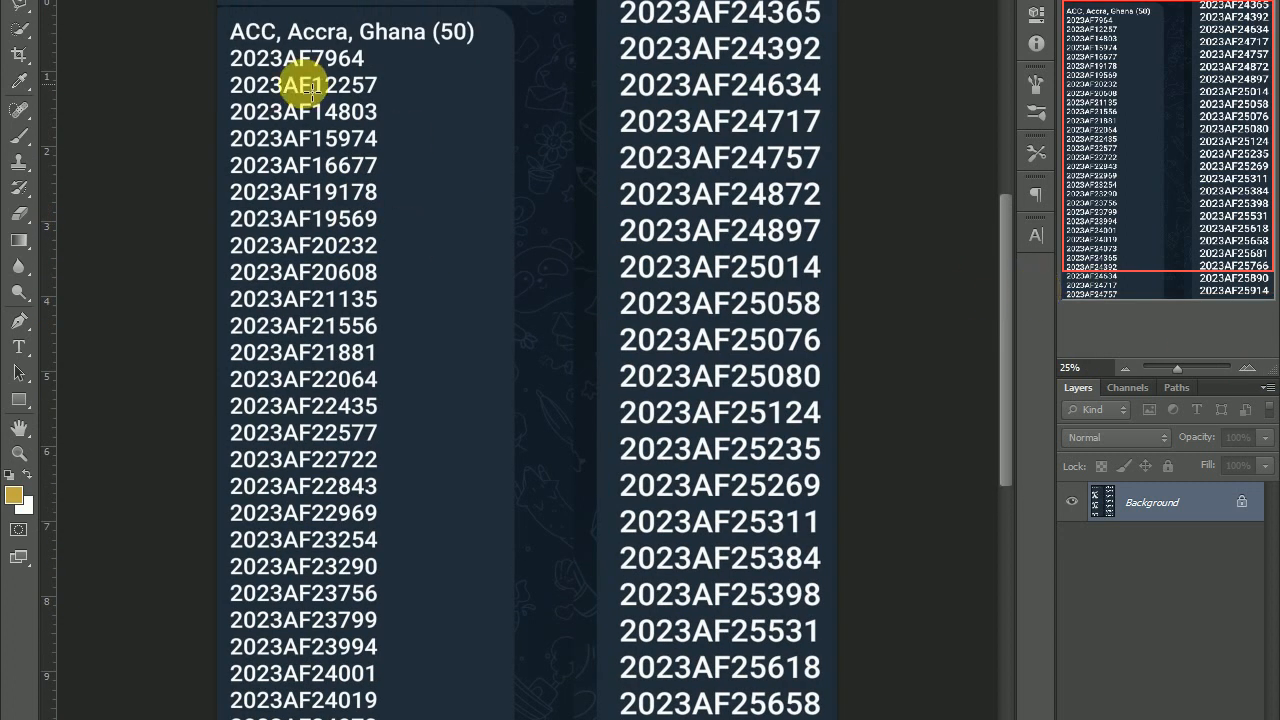
mouse_move(480, 192)
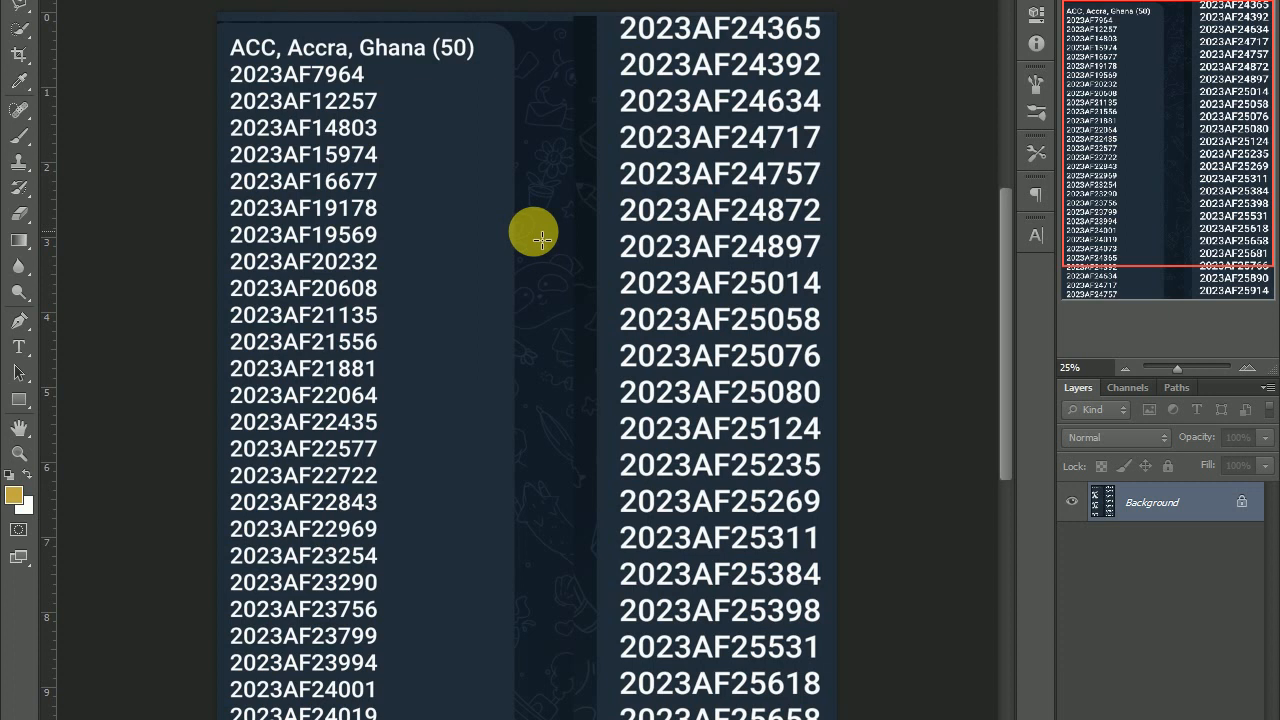
mouse_move(440, 82)
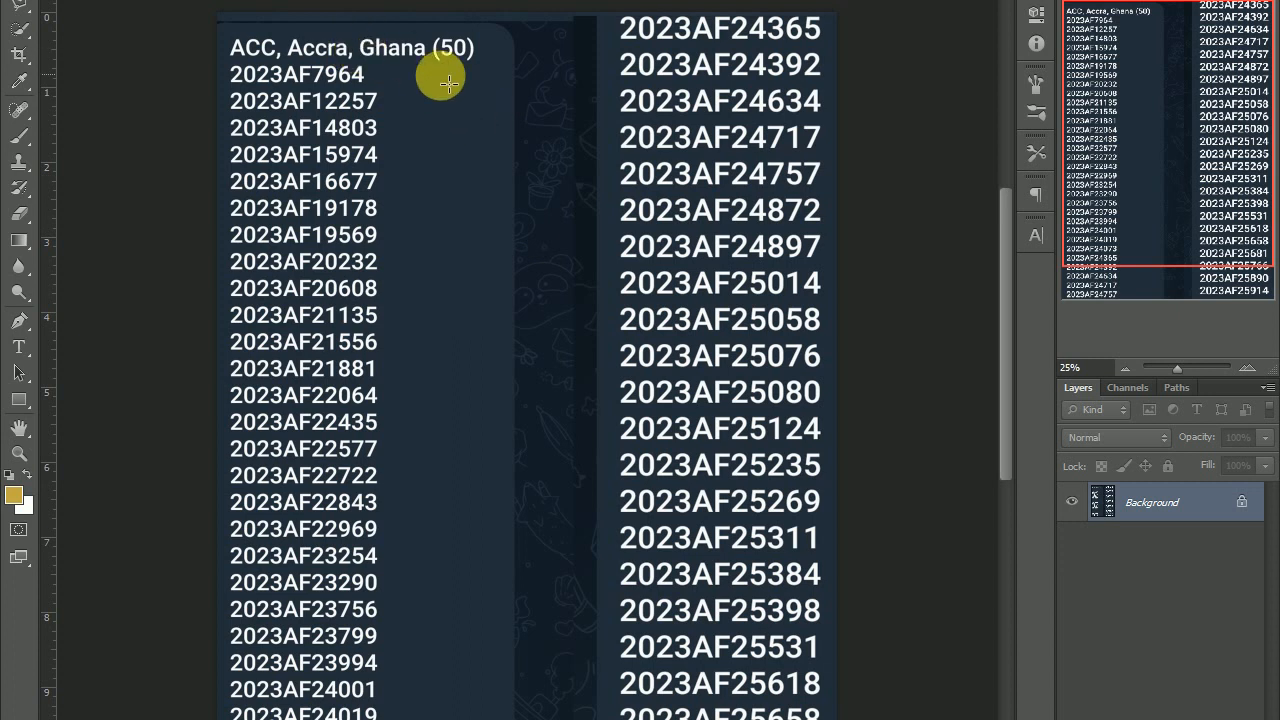
mouse_move(1000, 278)
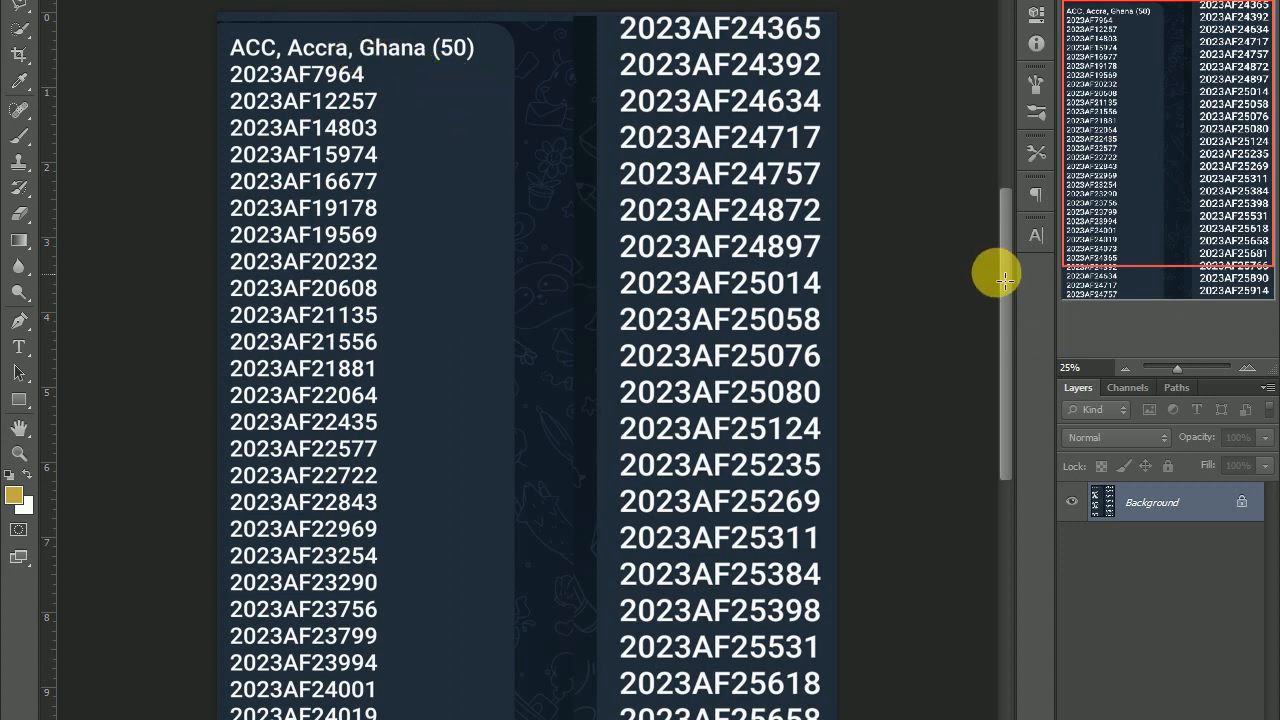
mouse_move(1006, 276)
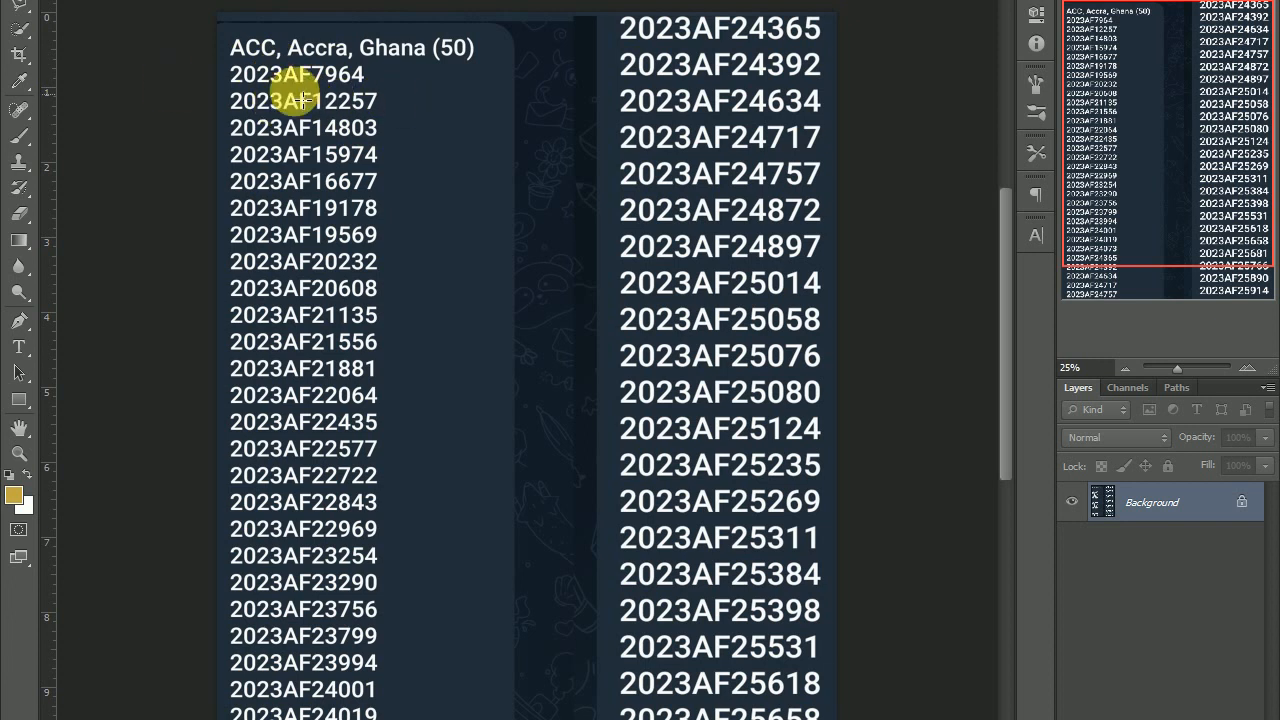
mouse_move(776, 392)
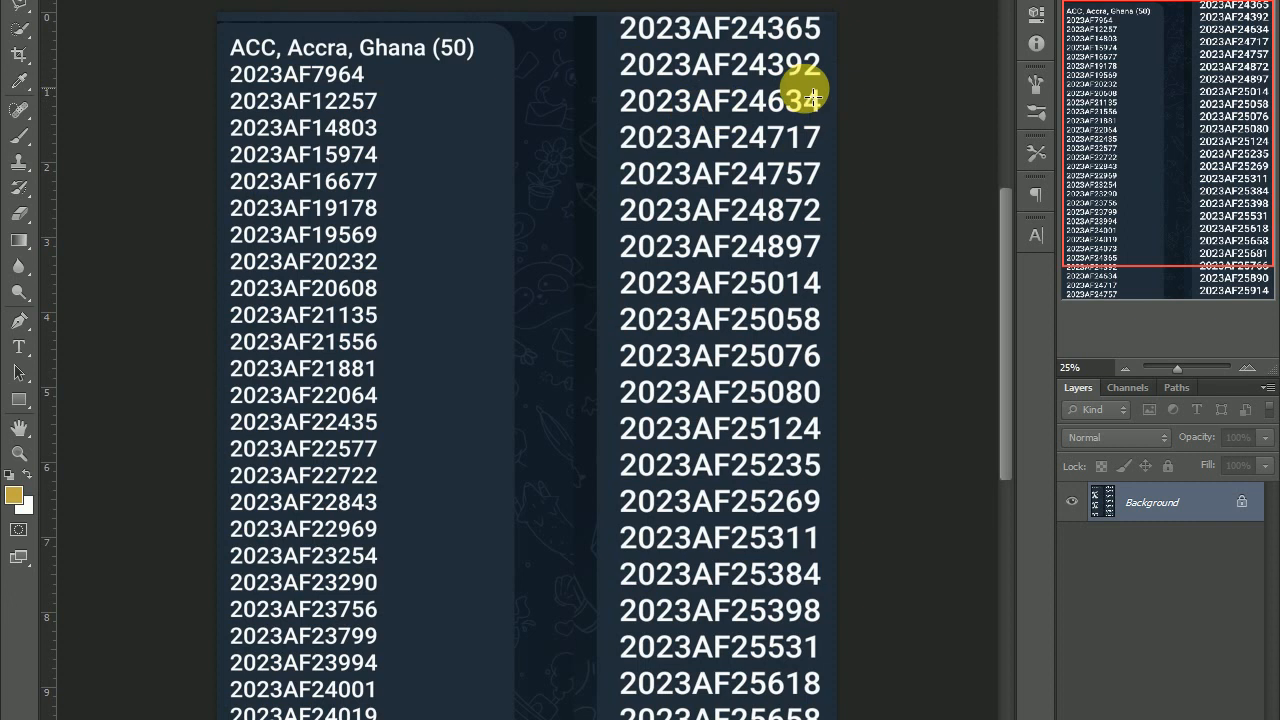
scroll(down, 3)
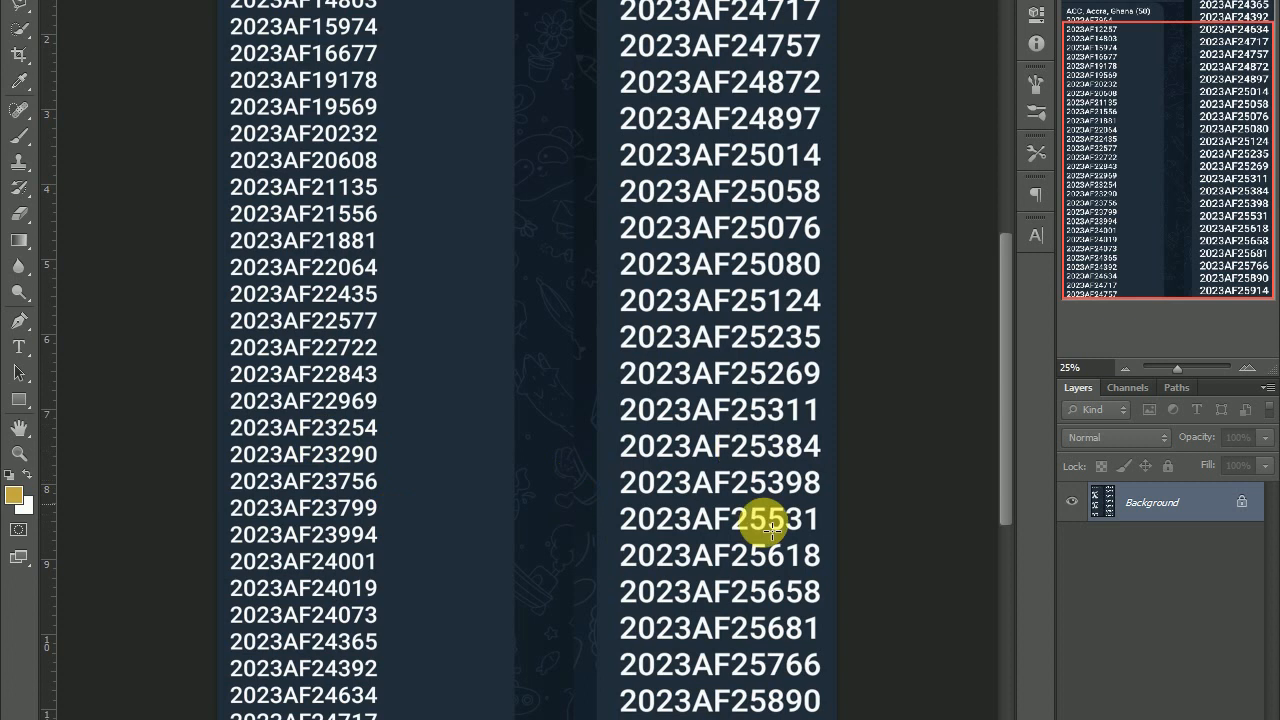
scroll(down, 3)
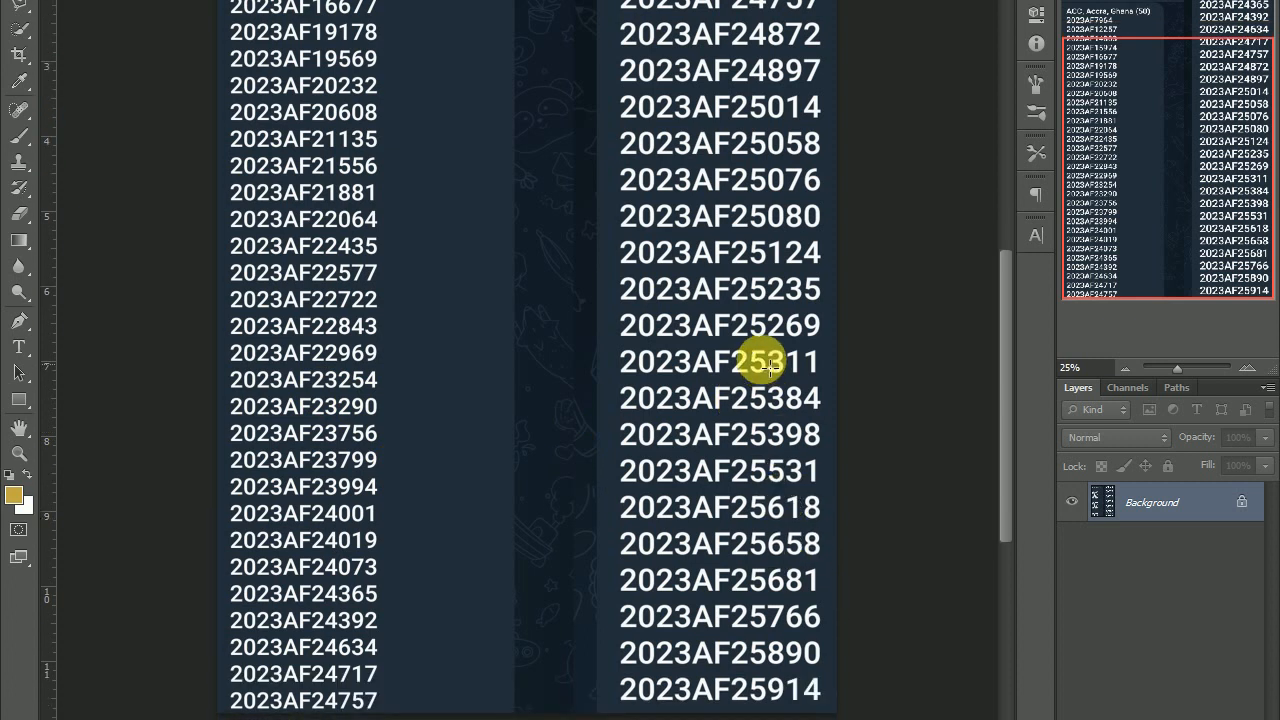
mouse_move(1000, 310)
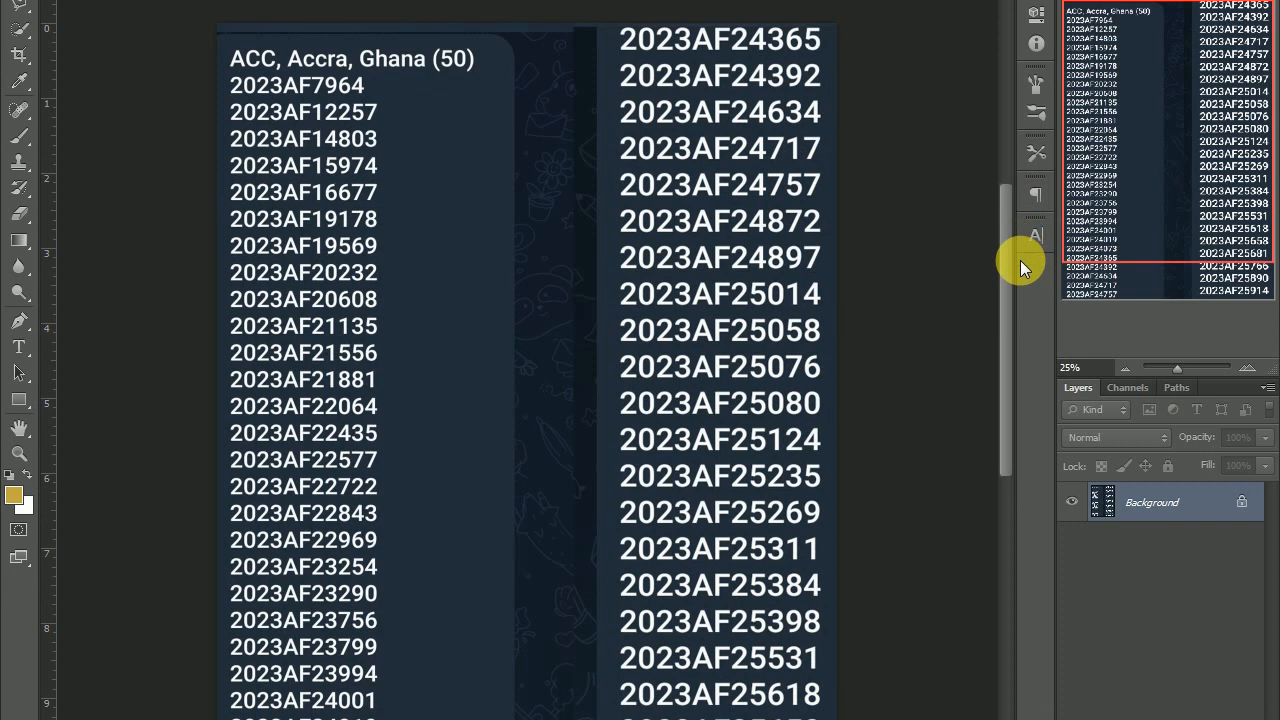
scroll(down, 3)
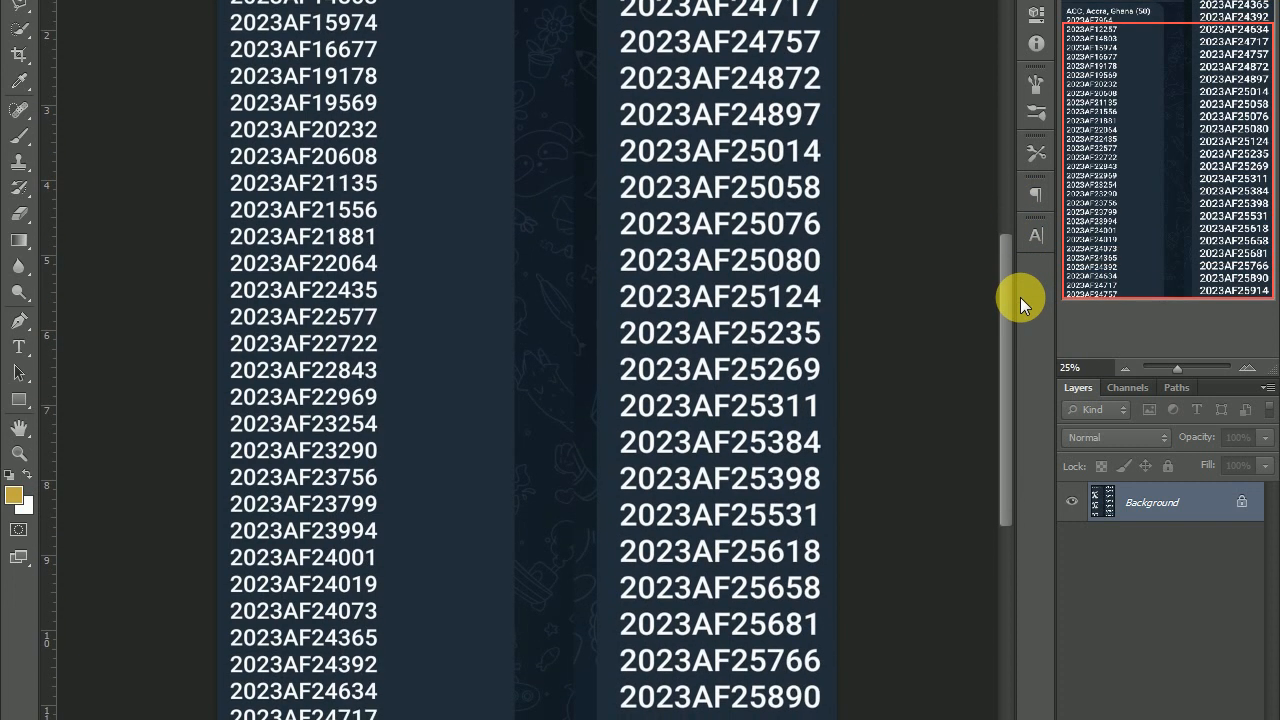
mouse_move(1024, 314)
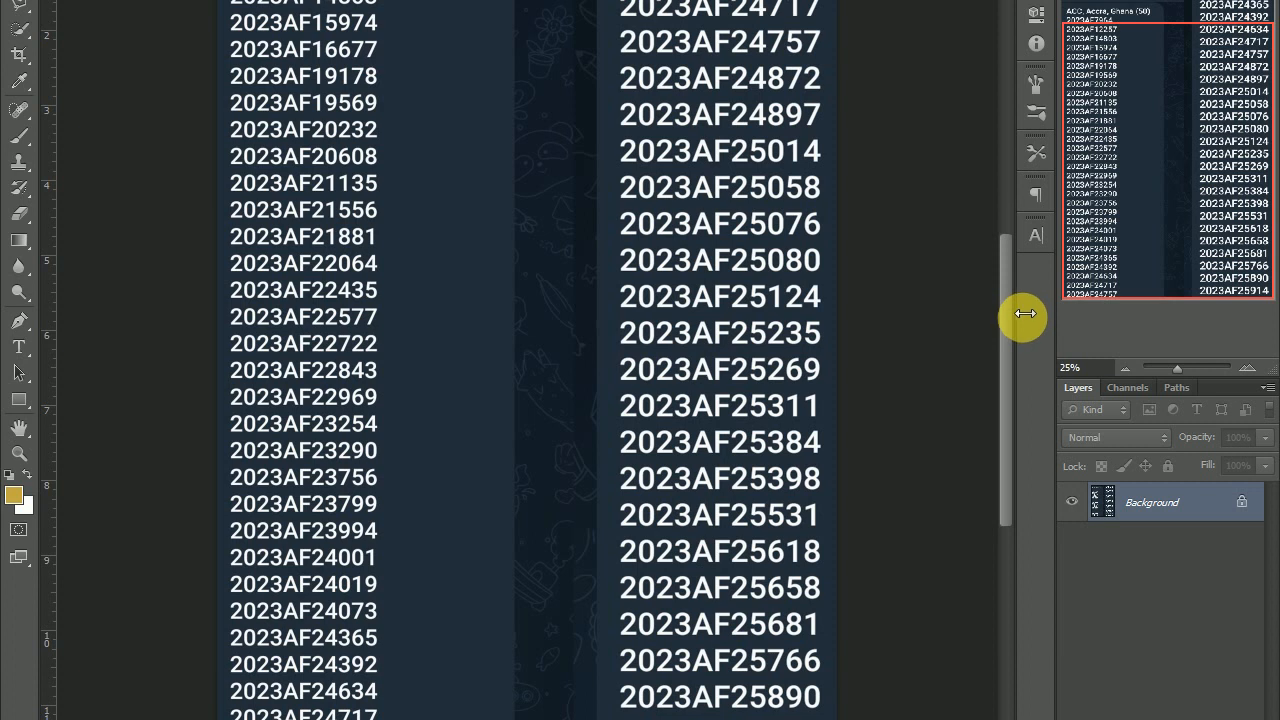
scroll(down, 3)
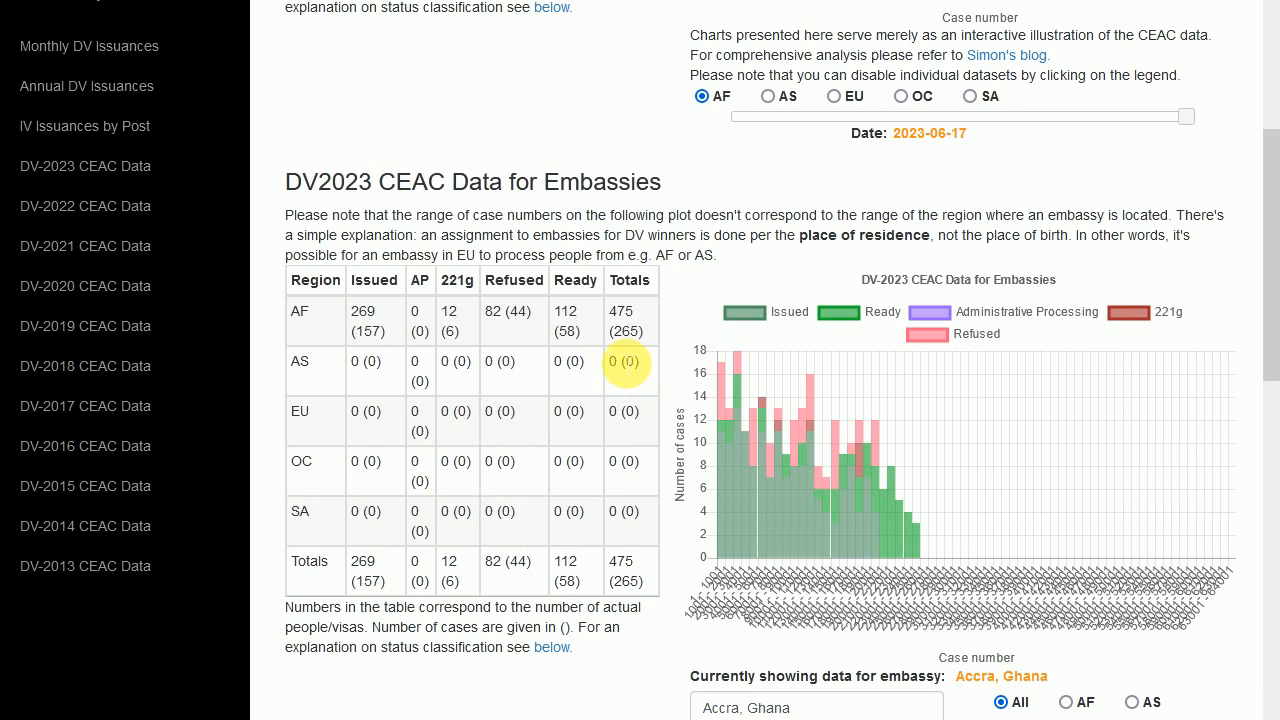
mouse_move(604, 360)
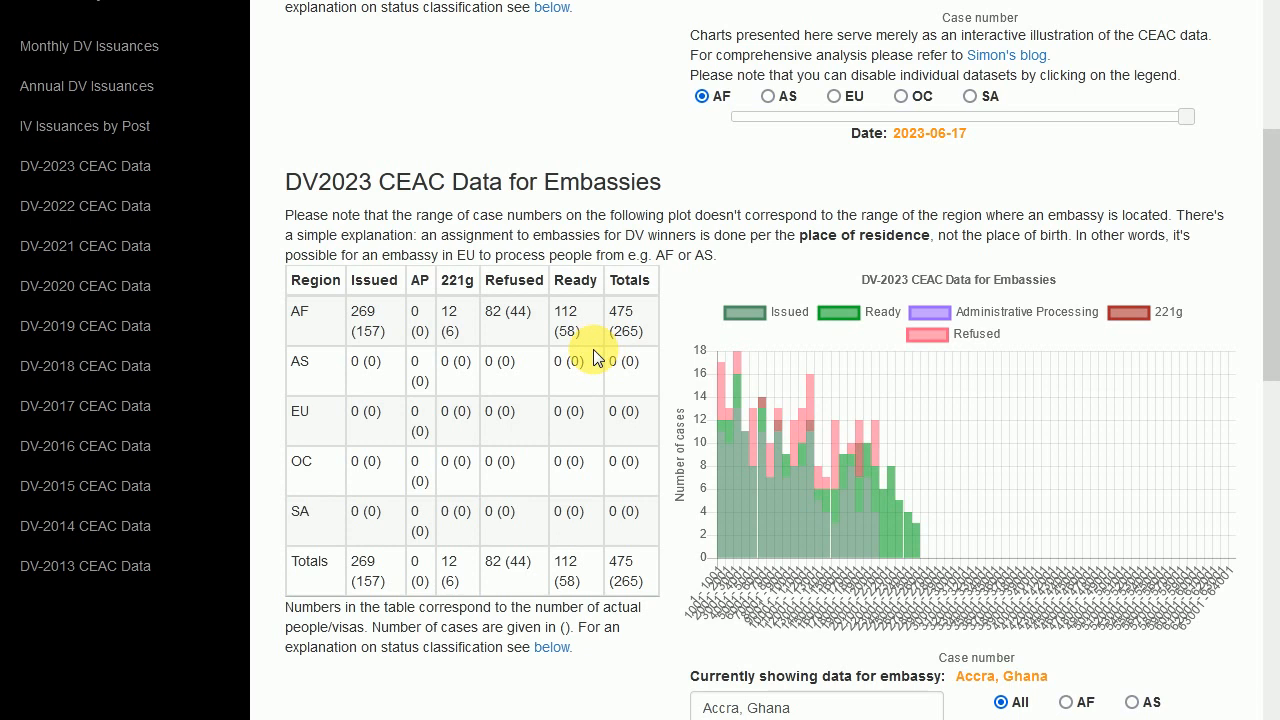
Scroll the DV2023 embassy page down to the 2NLs-by-date table for Accra, Ghana.
scroll(down, 3)
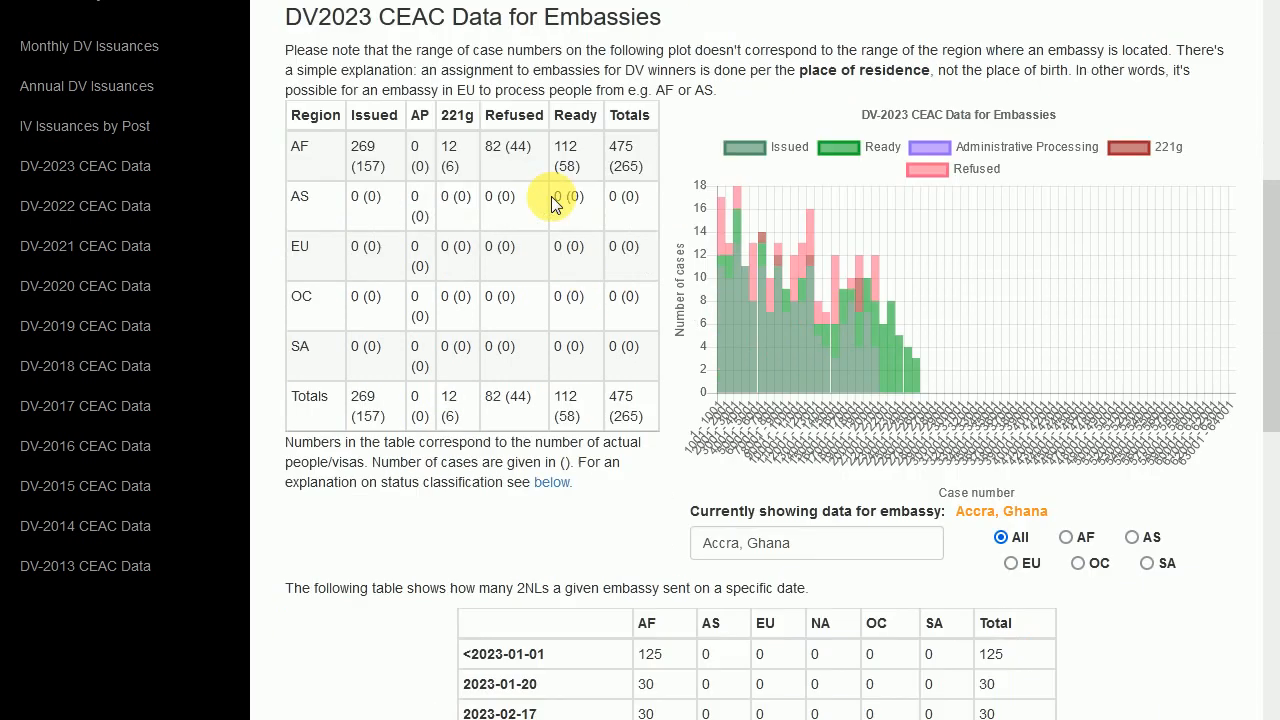
scroll(down, 3)
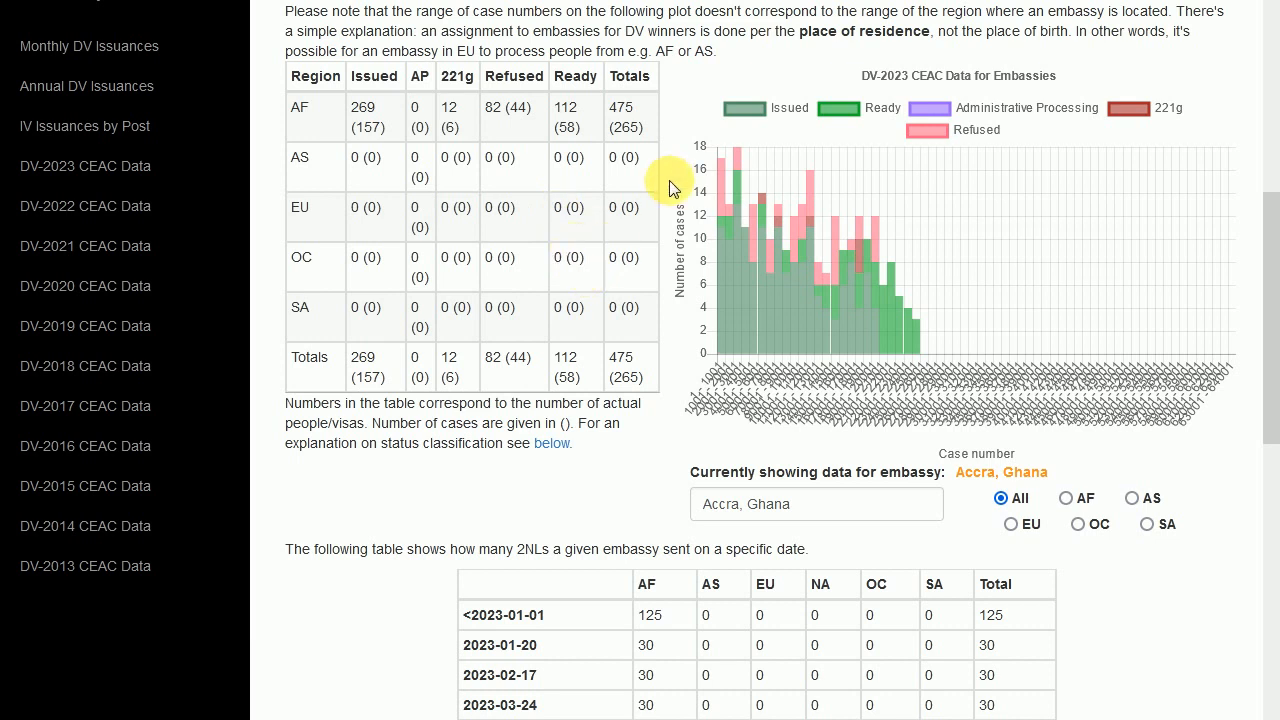